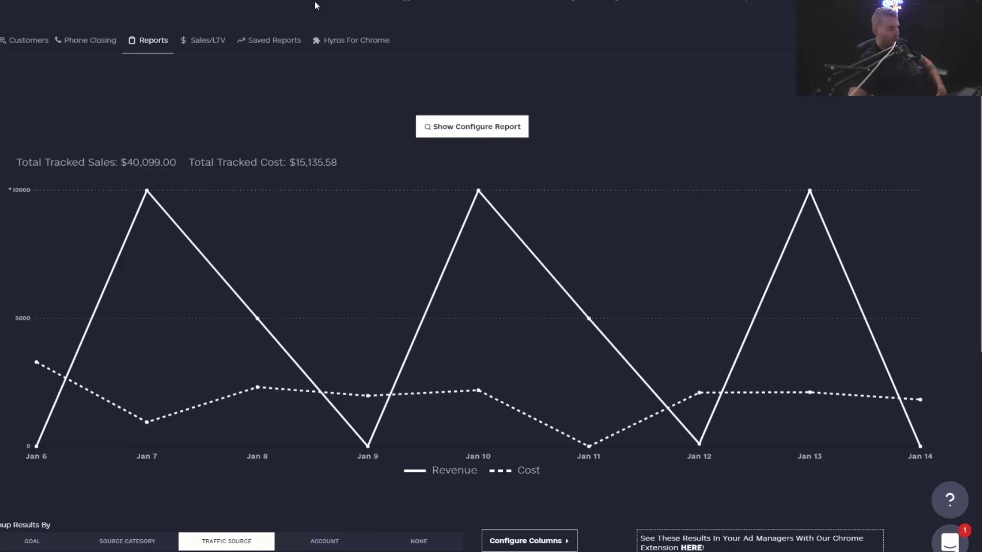
pyautogui.moveTo(329, 20)
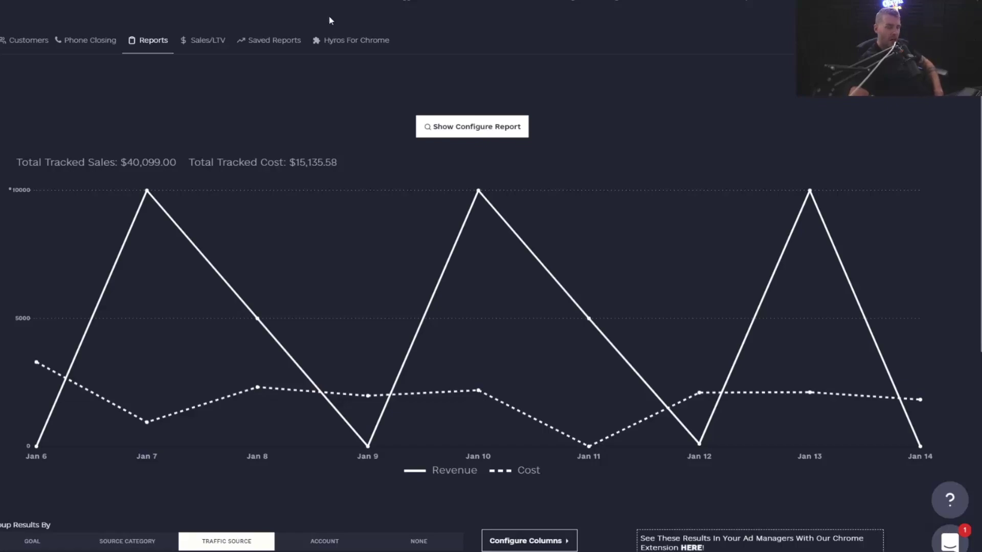
pyautogui.moveTo(438, 162)
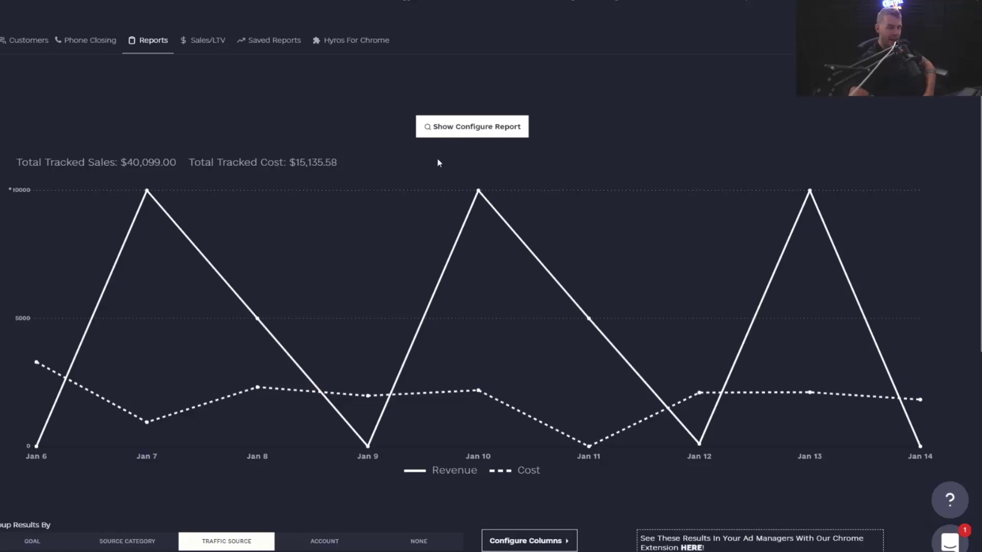
pyautogui.moveTo(486, 156)
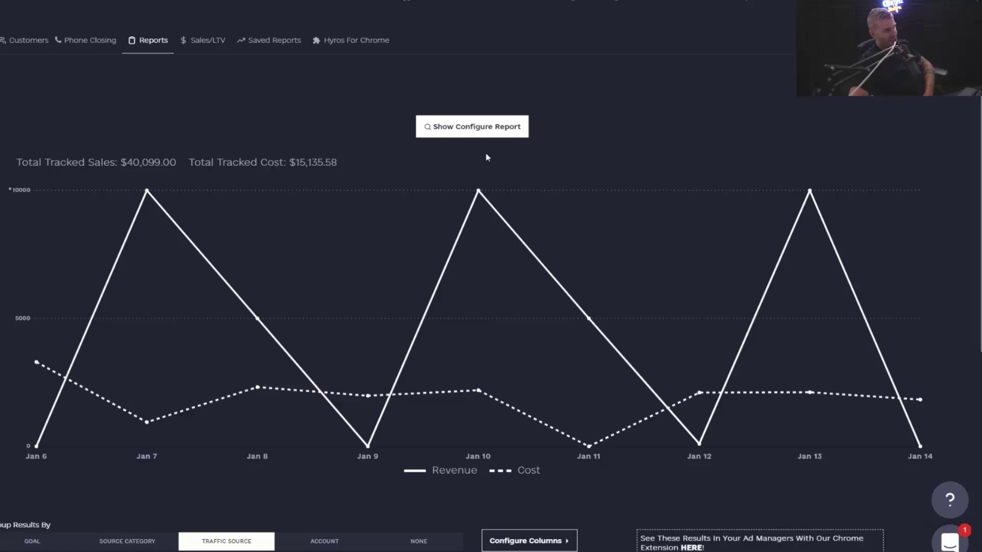
pyautogui.moveTo(497, 167)
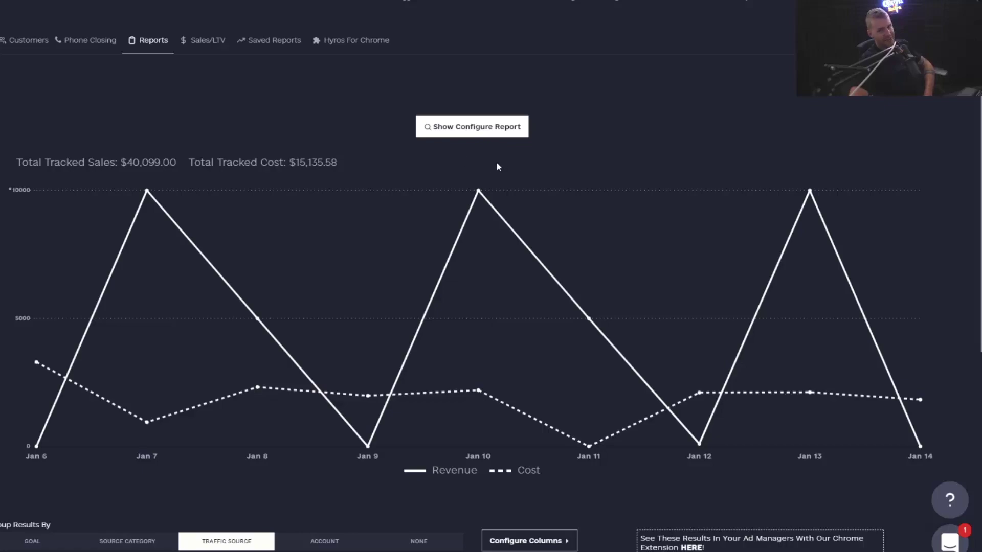
pyautogui.moveTo(494, 157)
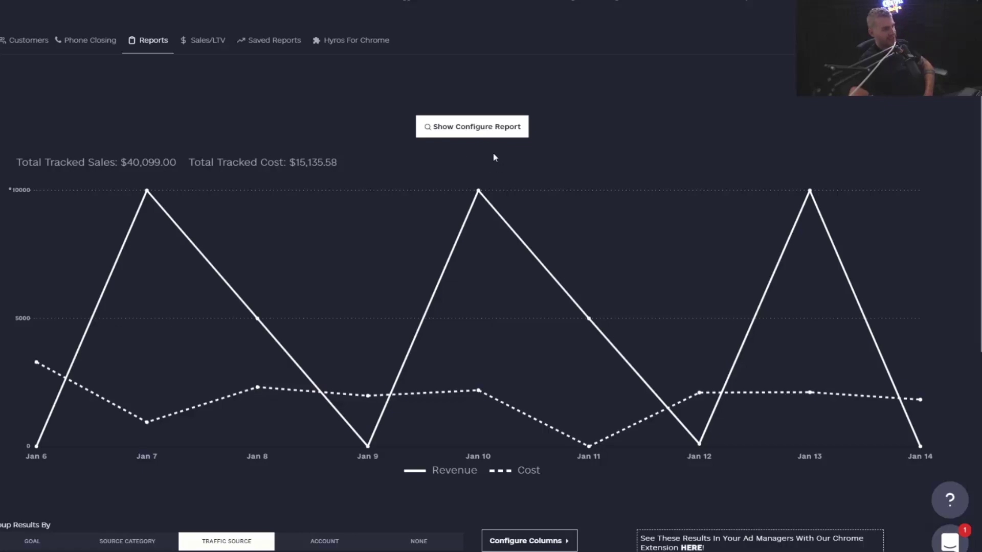
pyautogui.moveTo(494, 162)
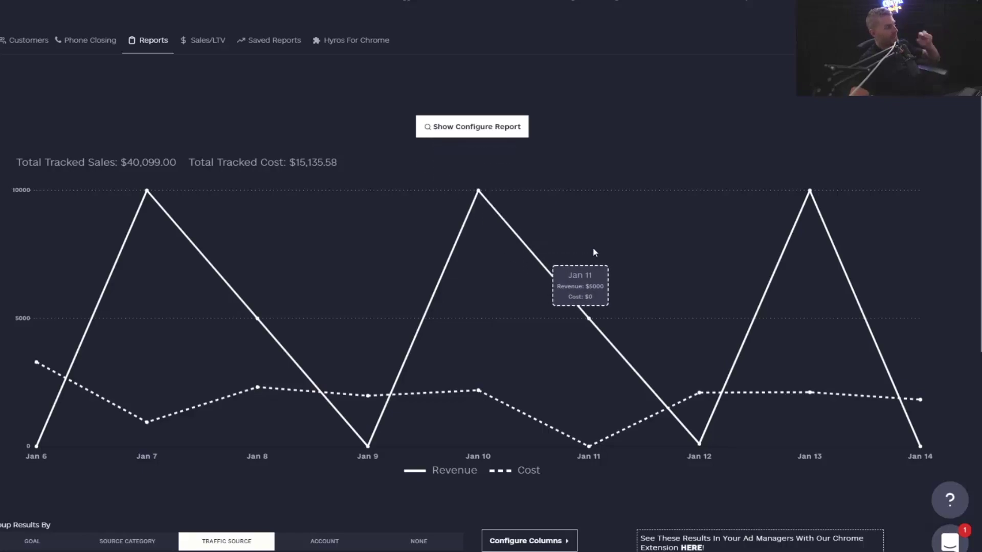
pyautogui.moveTo(614, 215)
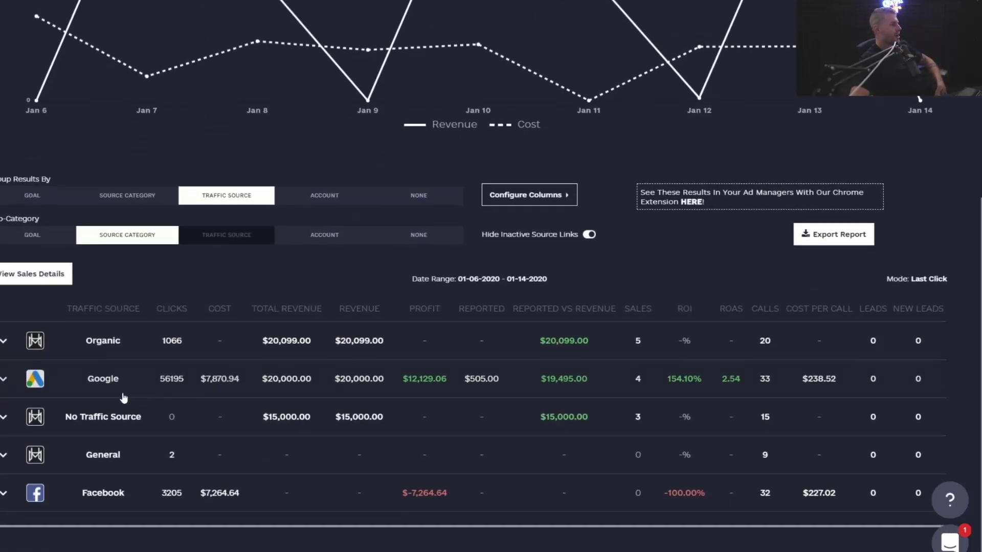
# - Drill Google down through Automatic: Google to its campaign source links with budgets and profit
pyautogui.click(4, 378)
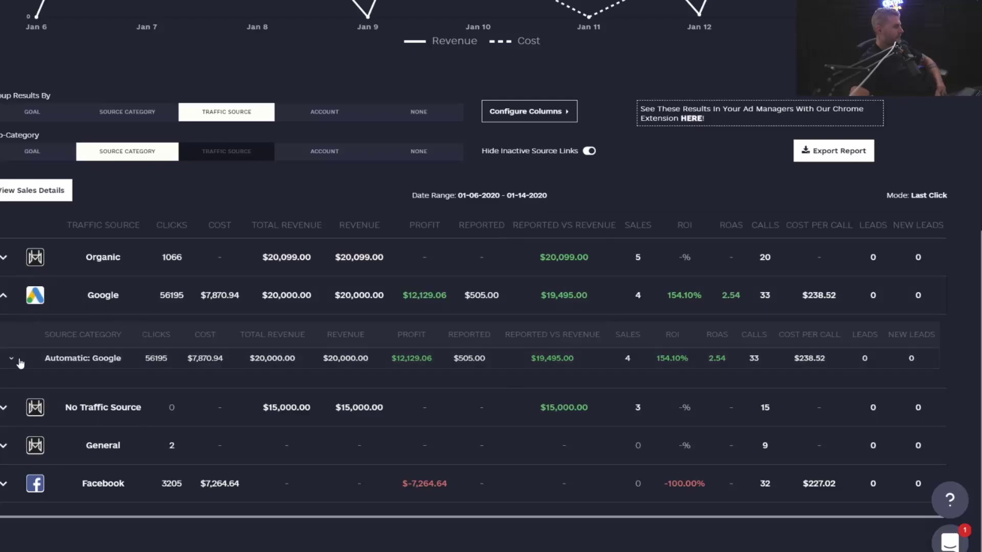
pyautogui.click(11, 357)
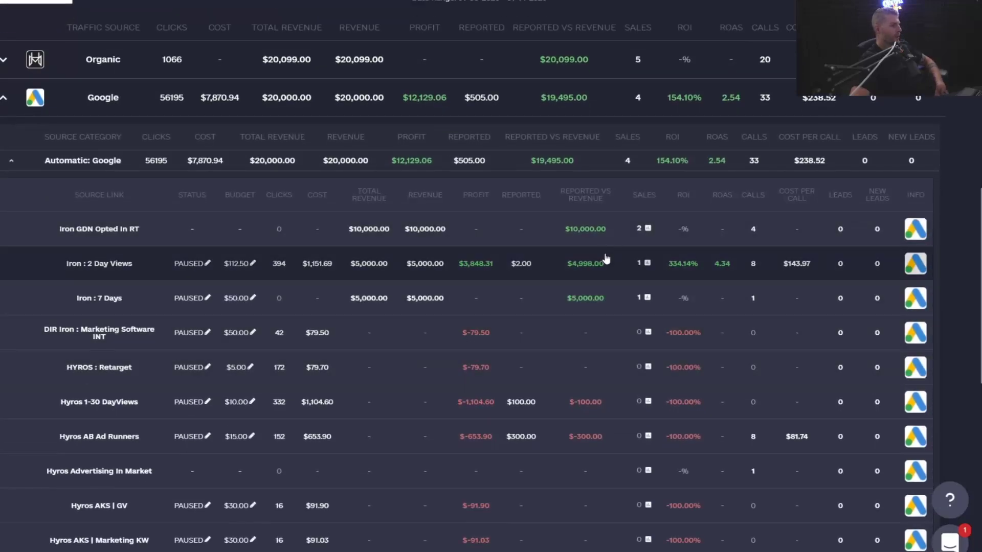
pyautogui.moveTo(804, 206)
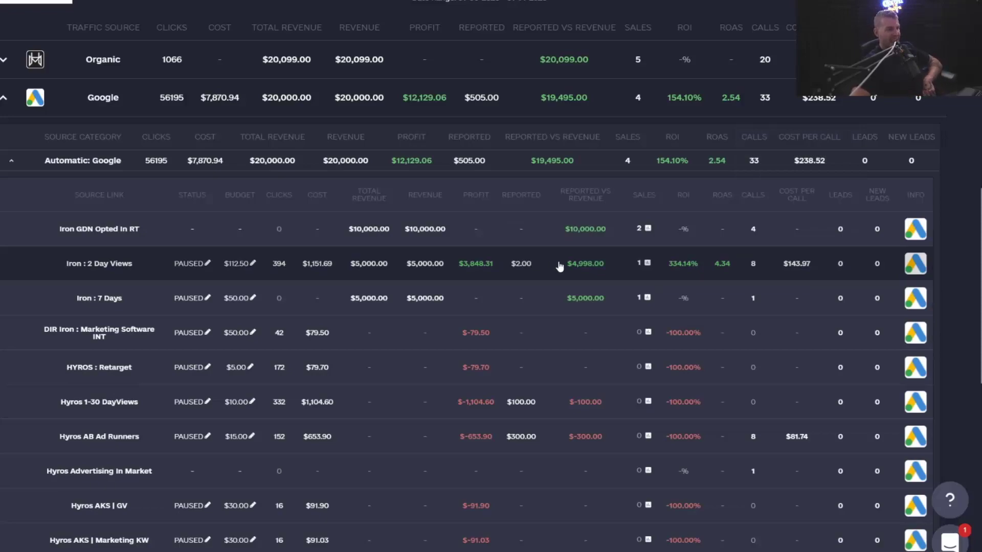
pyautogui.moveTo(790, 446)
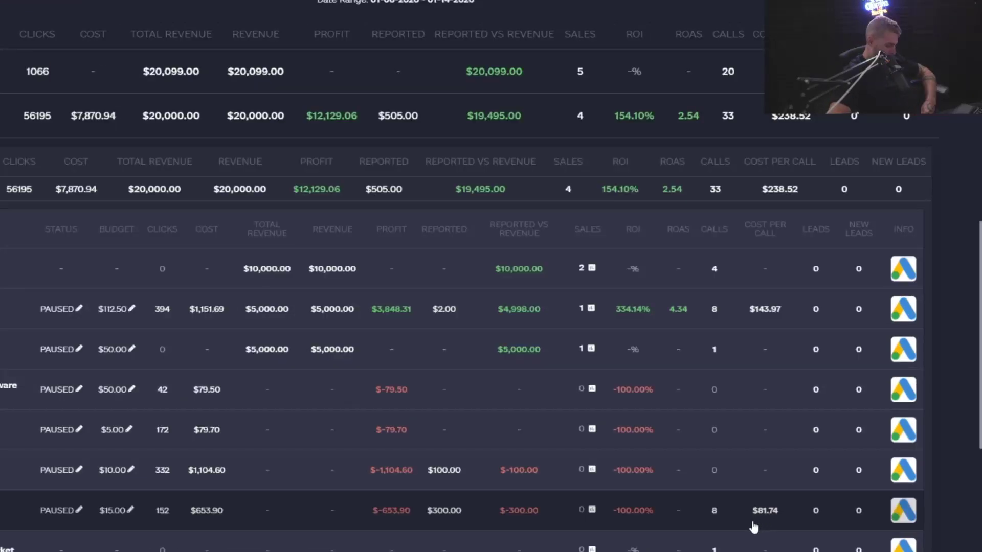
pyautogui.moveTo(779, 516)
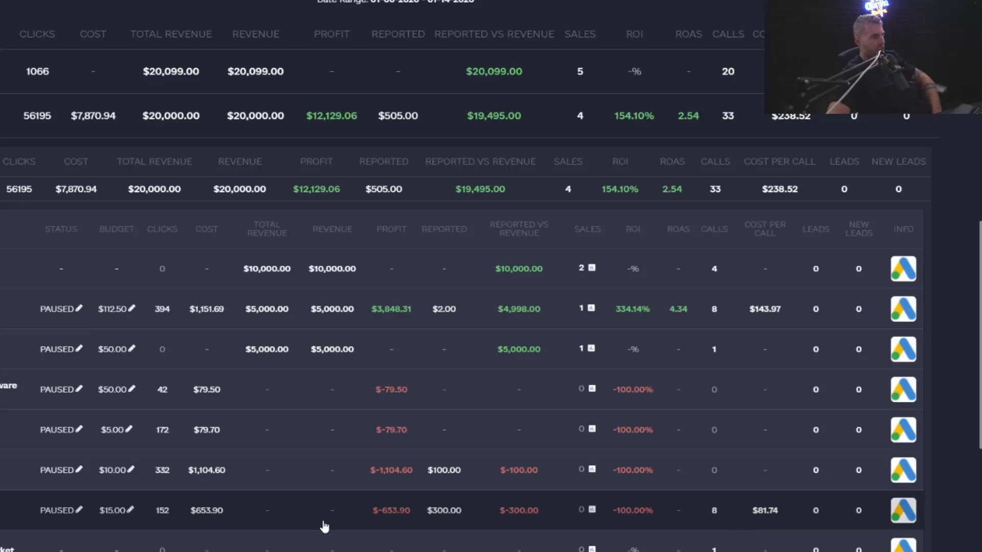
pyautogui.moveTo(802, 523)
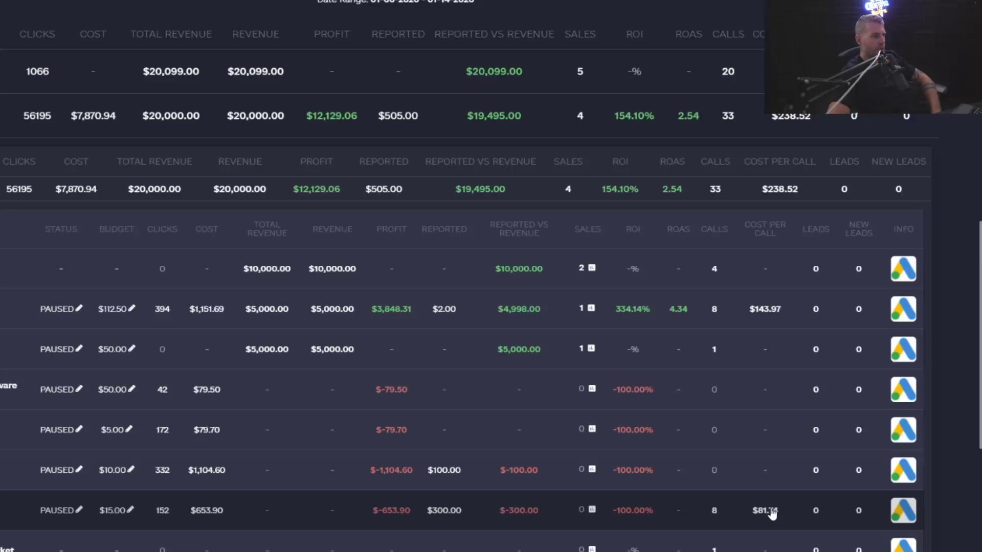
pyautogui.moveTo(679, 529)
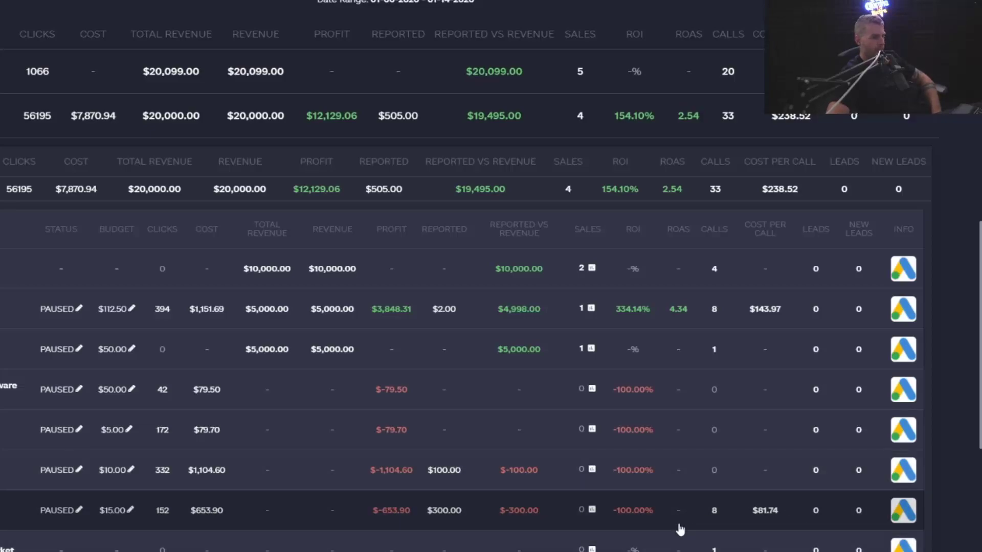
pyautogui.moveTo(764, 513)
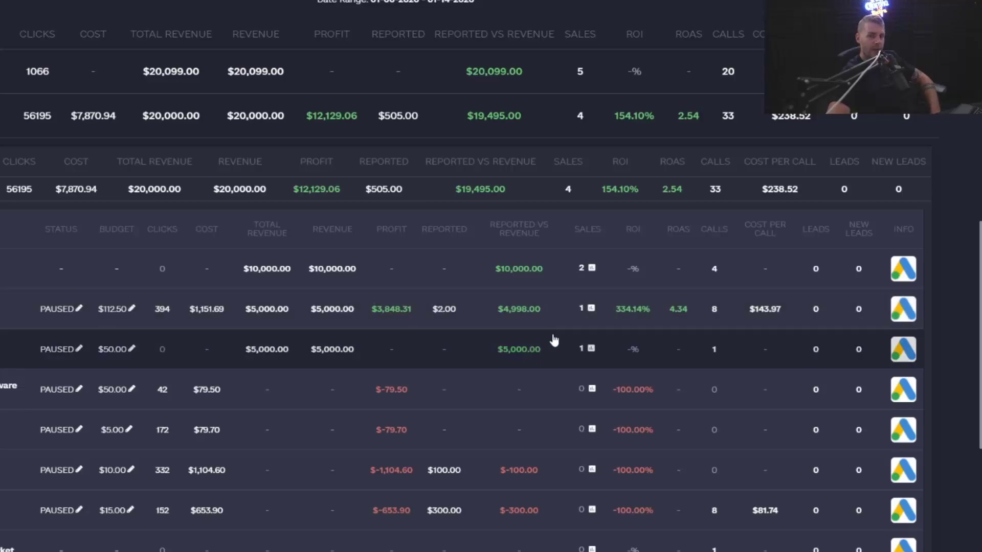
pyautogui.moveTo(437, 318)
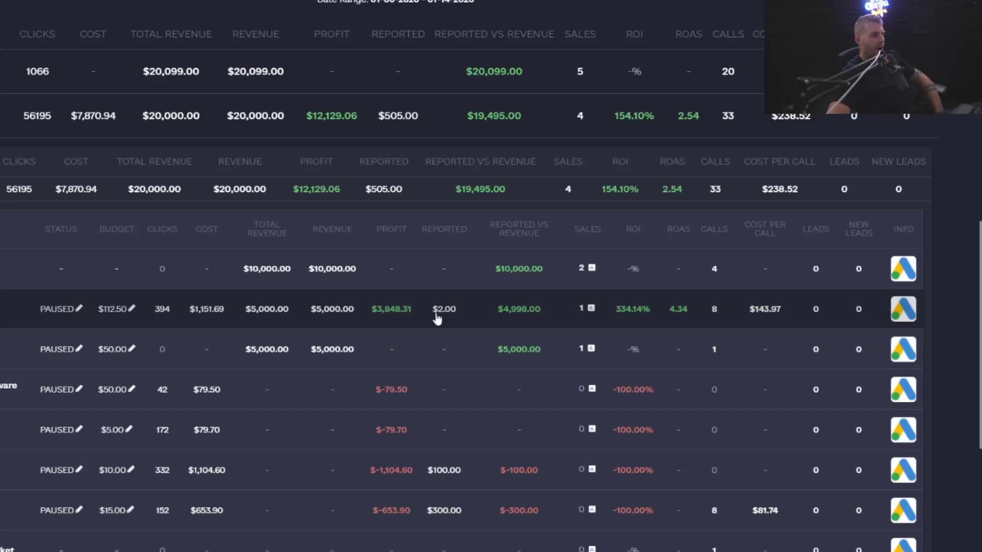
pyautogui.moveTo(765, 311)
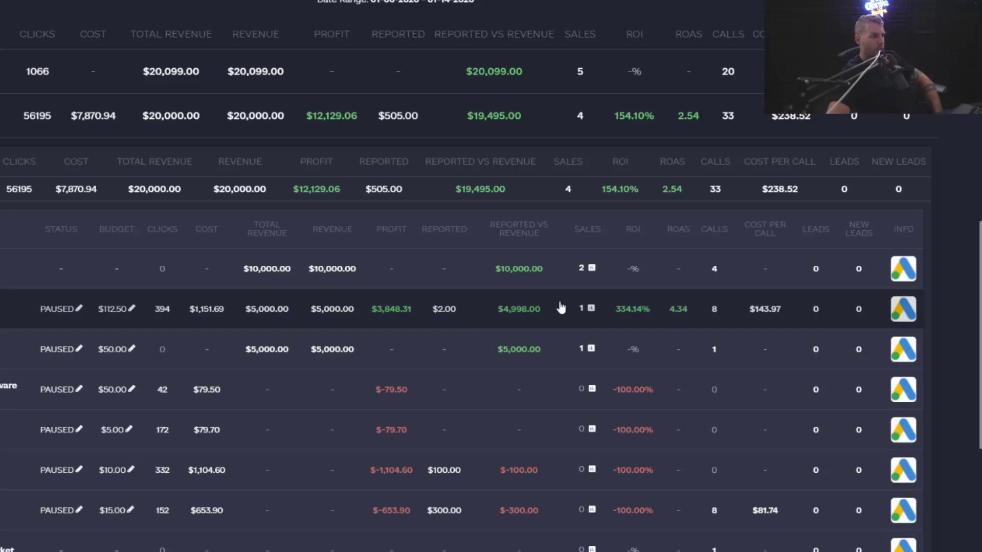
pyautogui.moveTo(745, 313)
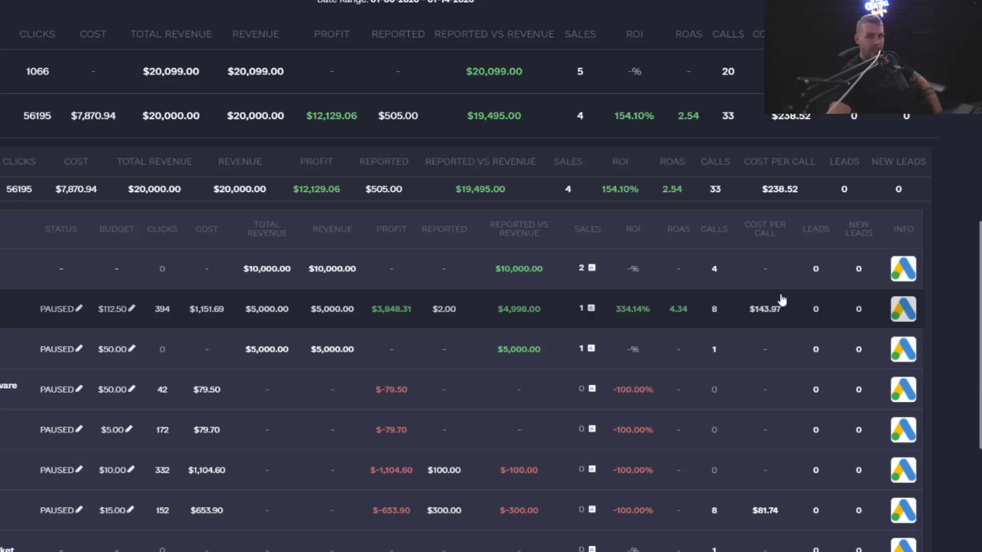
pyautogui.moveTo(830, 330)
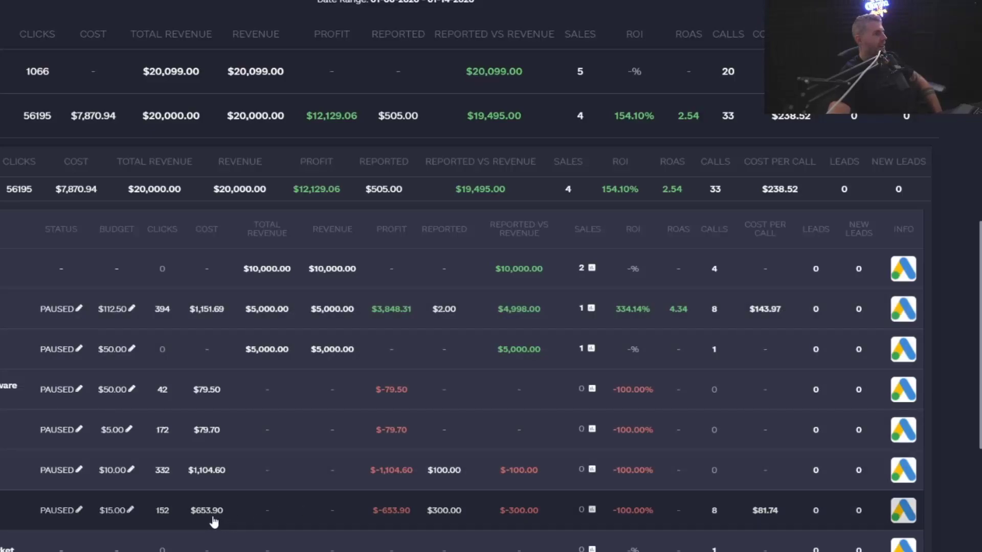
pyautogui.moveTo(219, 517)
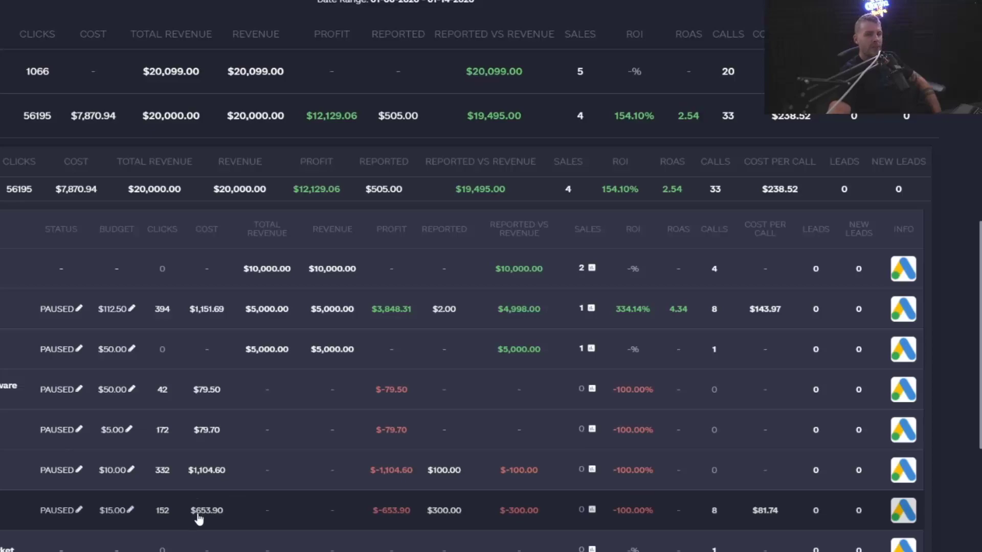
pyautogui.moveTo(204, 517)
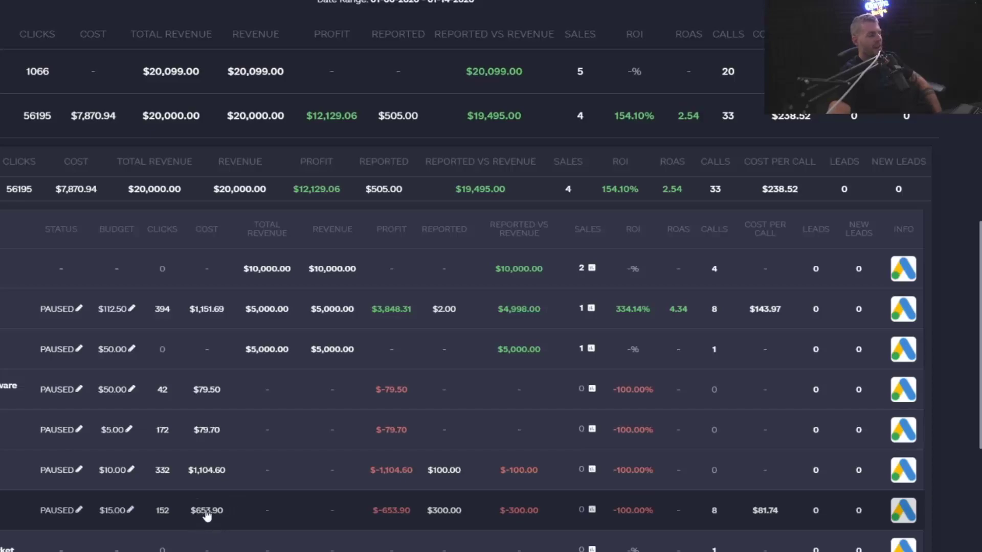
pyautogui.moveTo(220, 523)
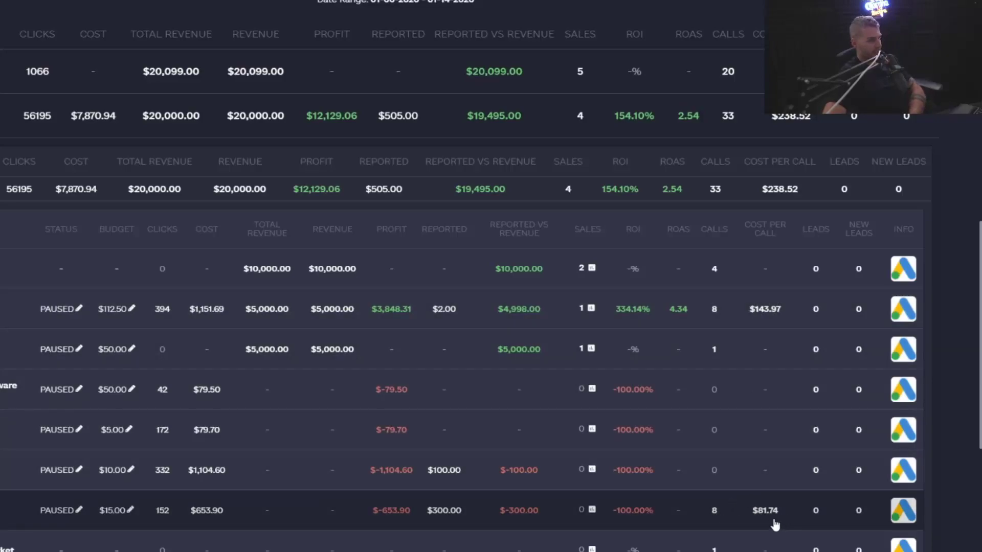
pyautogui.moveTo(459, 489)
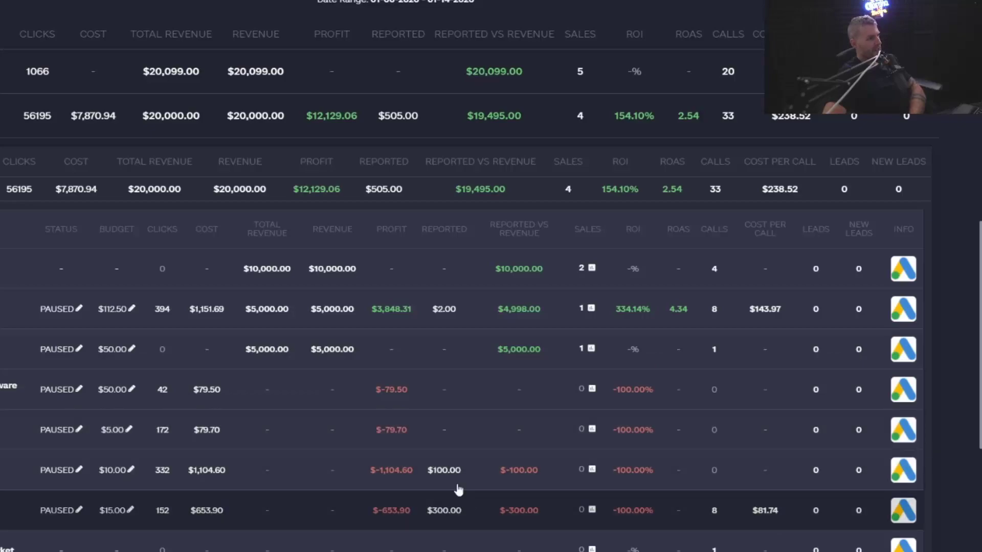
pyautogui.moveTo(725, 349)
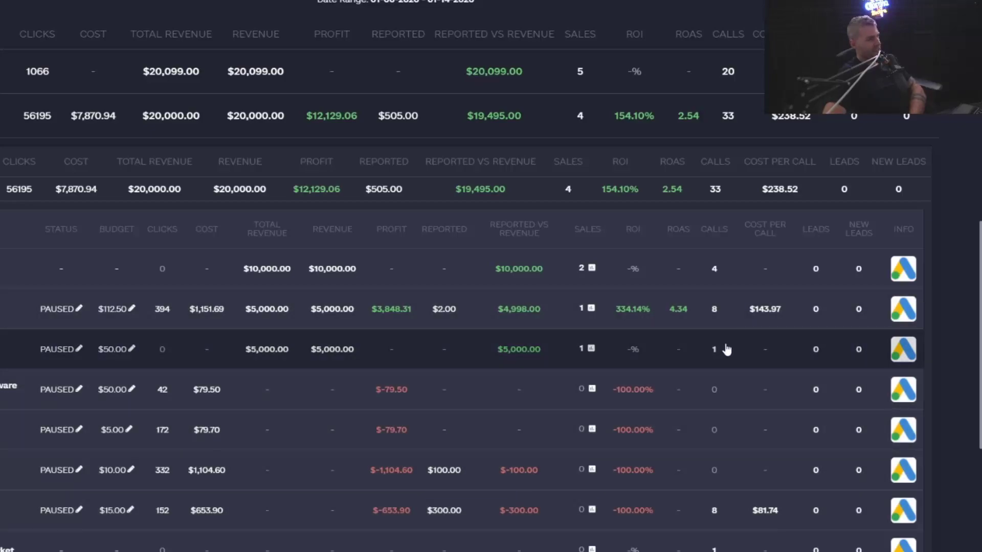
pyautogui.moveTo(704, 398)
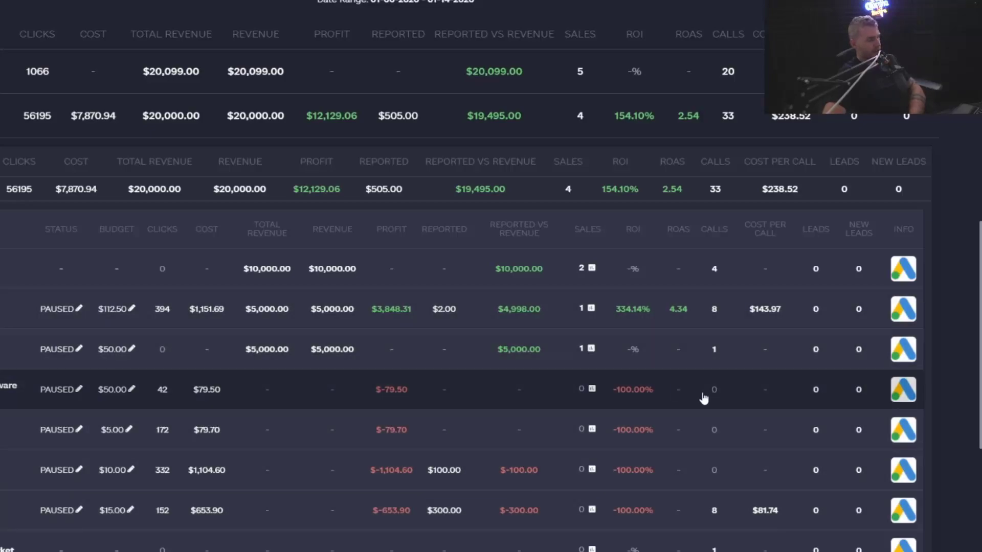
pyautogui.moveTo(773, 401)
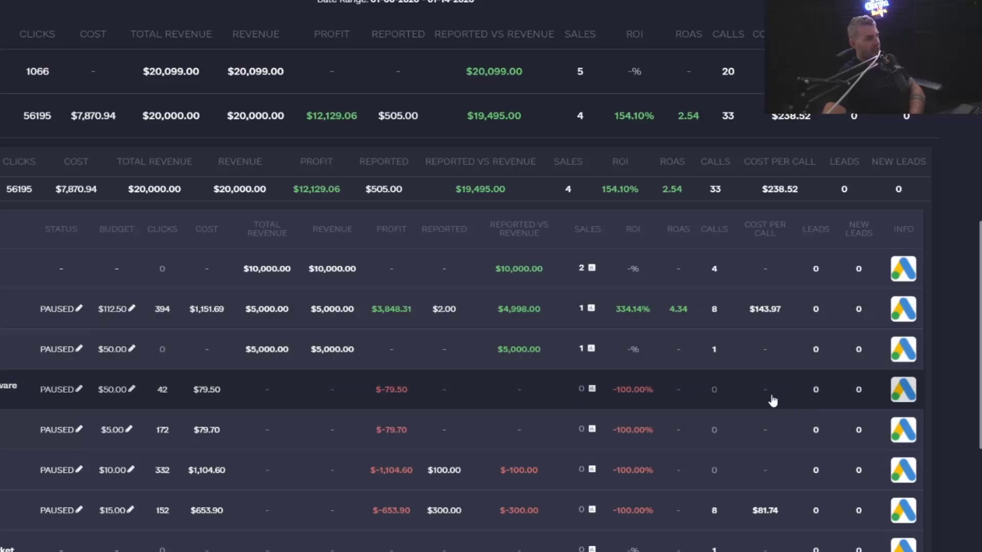
pyautogui.moveTo(762, 399)
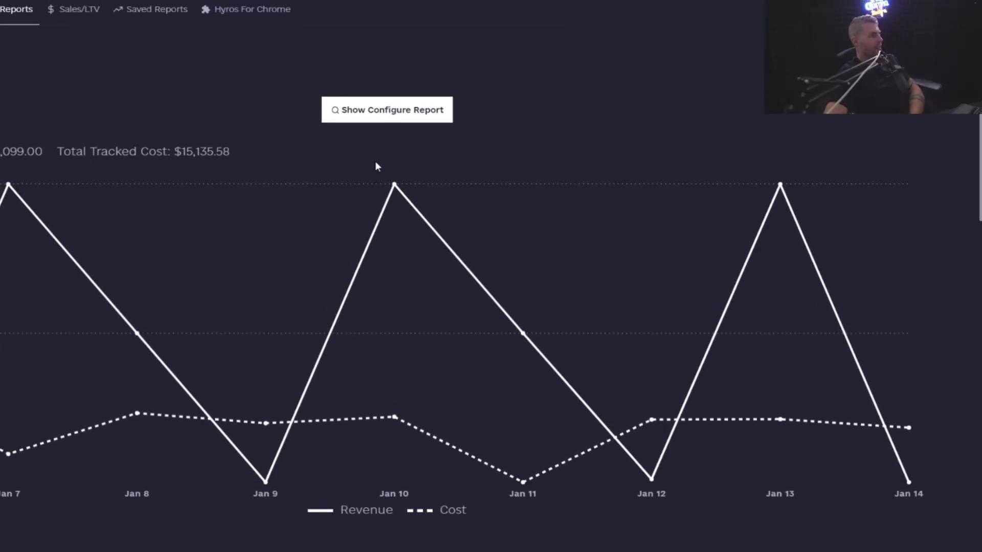
pyautogui.moveTo(381, 123)
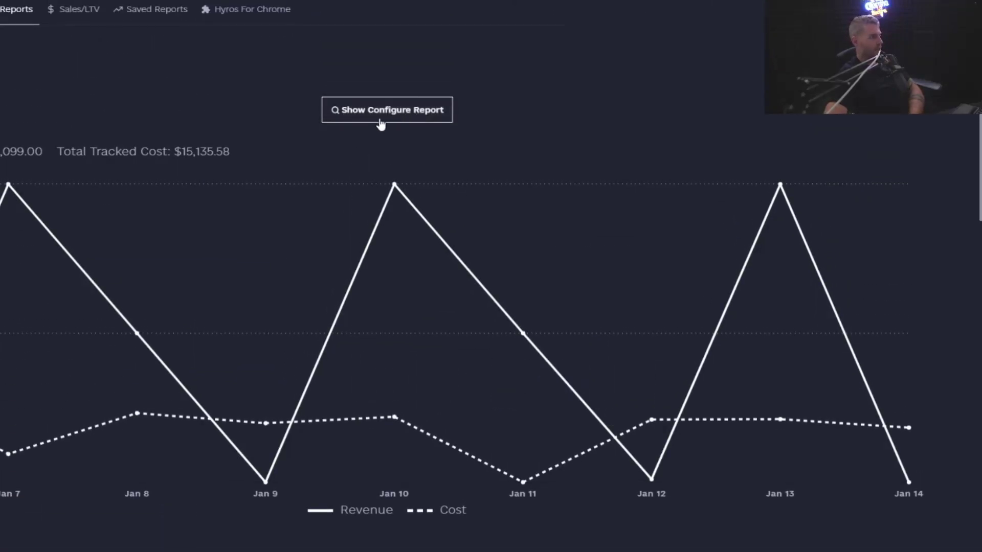
# - Show the Configure Report settings with the 01/06/2020–01/14/2020 range and Last Click mode
pyautogui.click(386, 110)
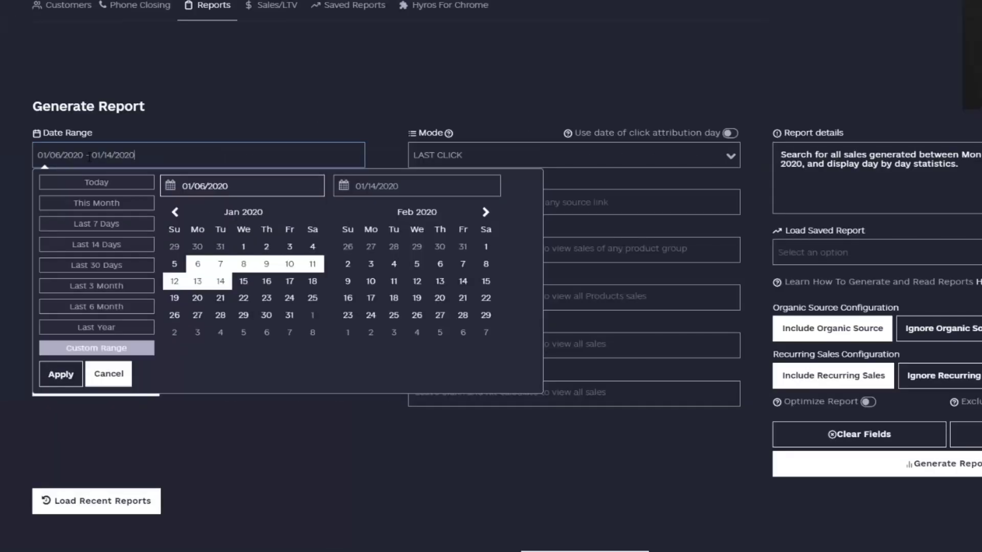
pyautogui.moveTo(567, 132)
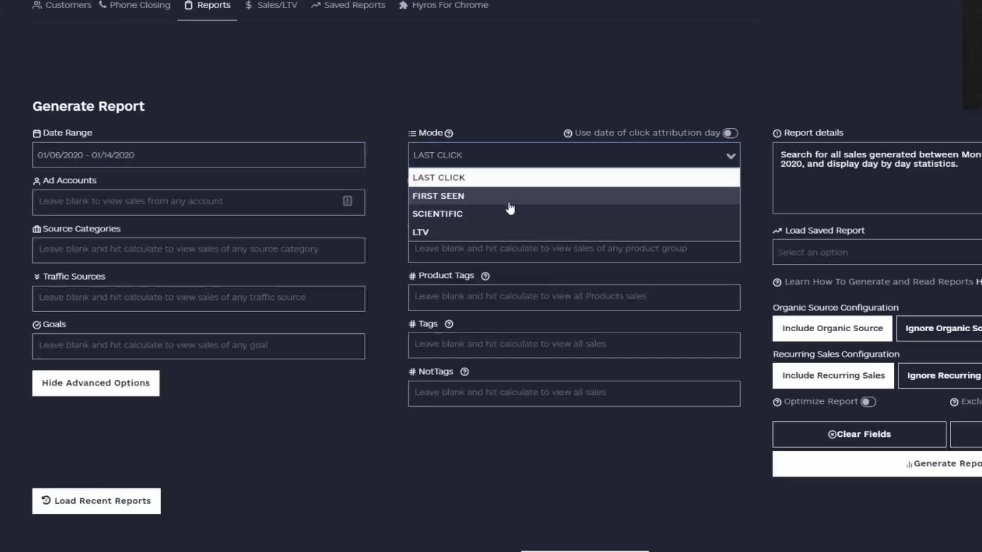
pyautogui.moveTo(510, 214)
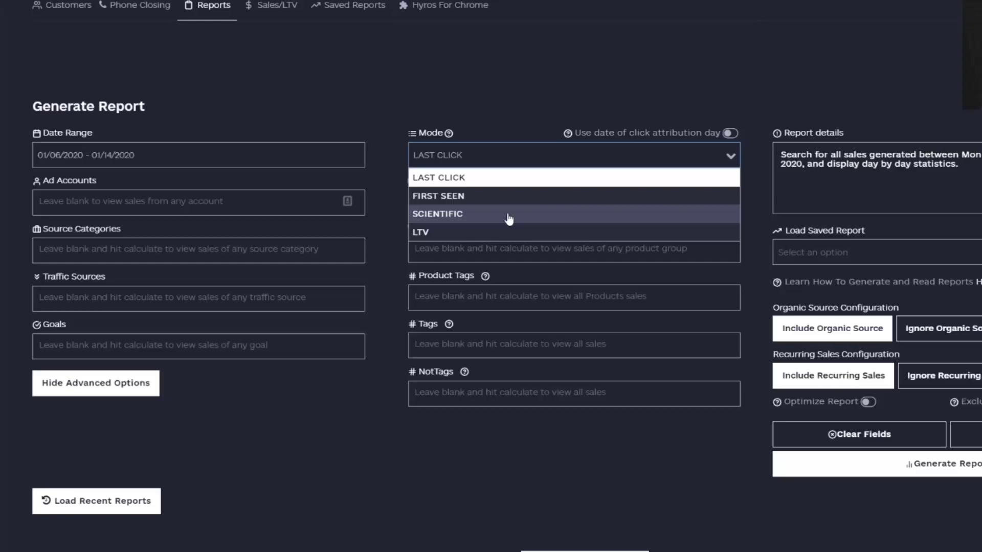
pyautogui.moveTo(494, 221)
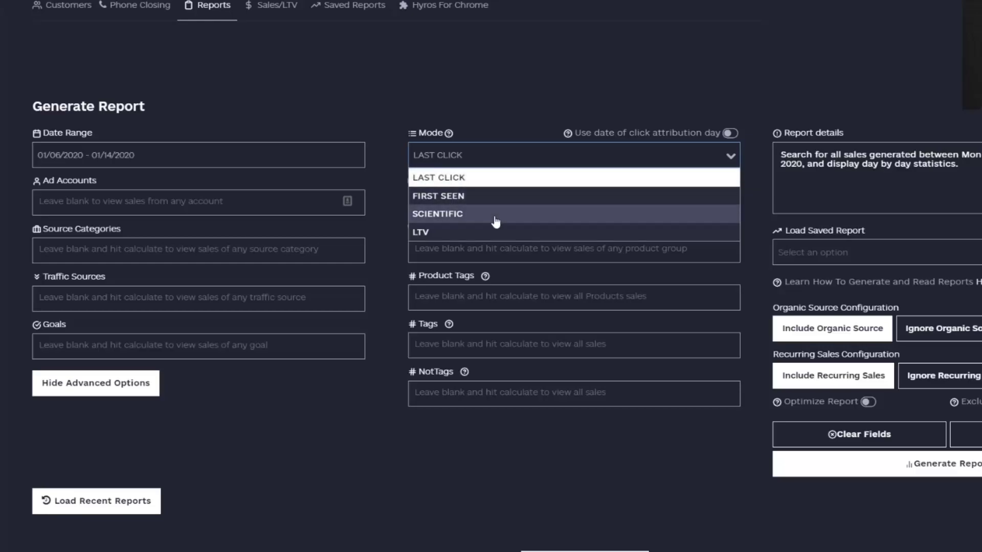
pyautogui.moveTo(494, 187)
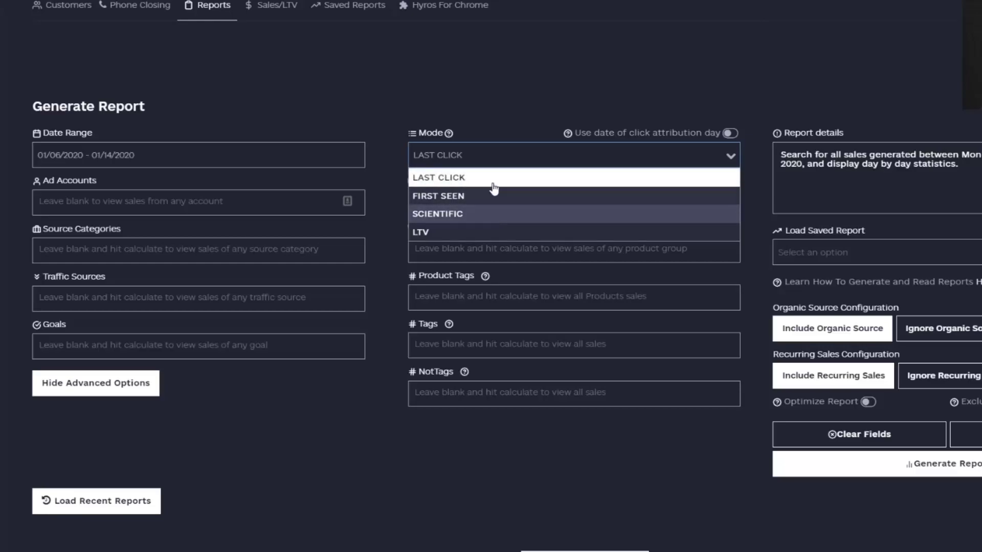
pyautogui.moveTo(496, 178)
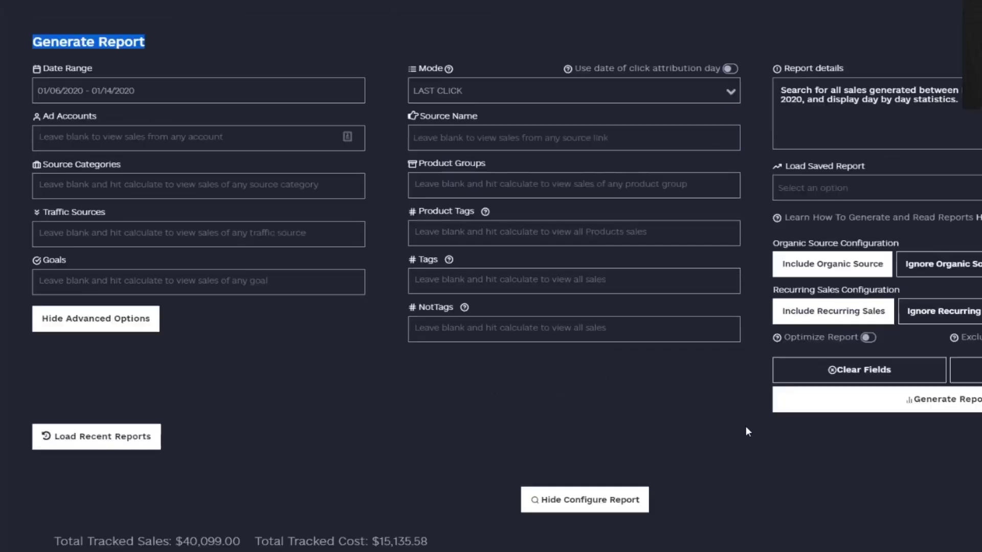
# - Scroll past the Generate Report form to the Jan 7–14 revenue-versus-cost chart and traffic-source table
pyautogui.scroll(3)
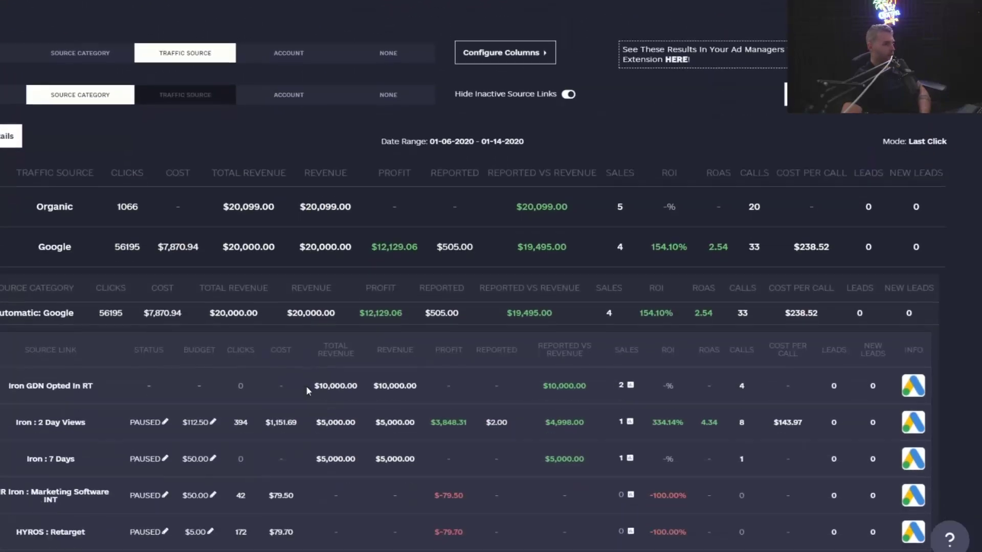
pyautogui.scroll(-3)
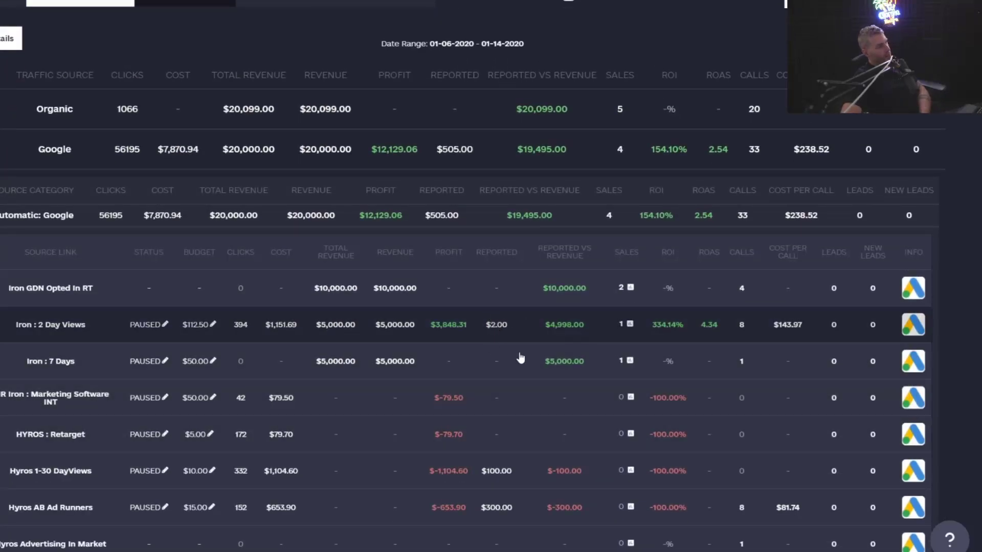
pyautogui.scroll(-3)
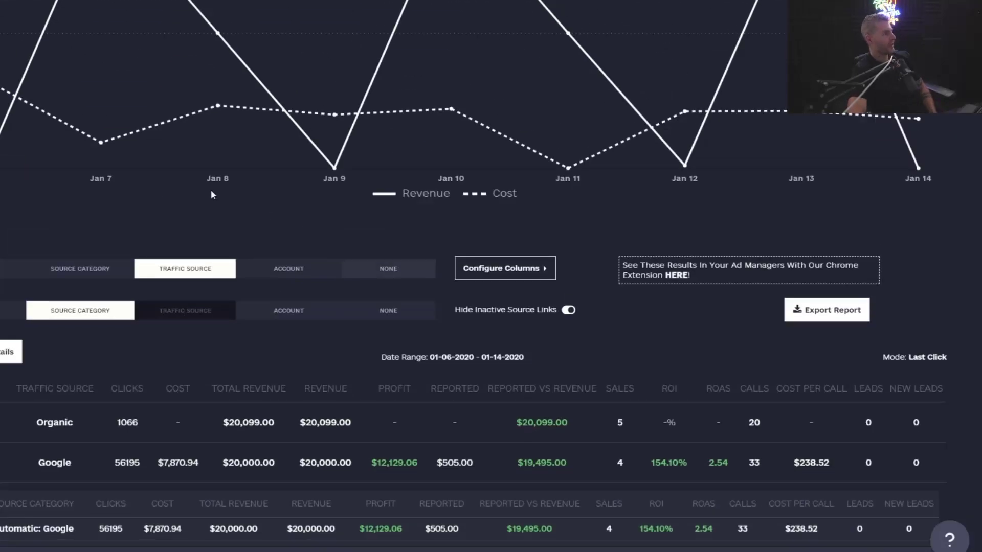
# - Scroll down to the Google source links like Iron GDN Opted In RT with revenue and profit
pyautogui.scroll(-3)
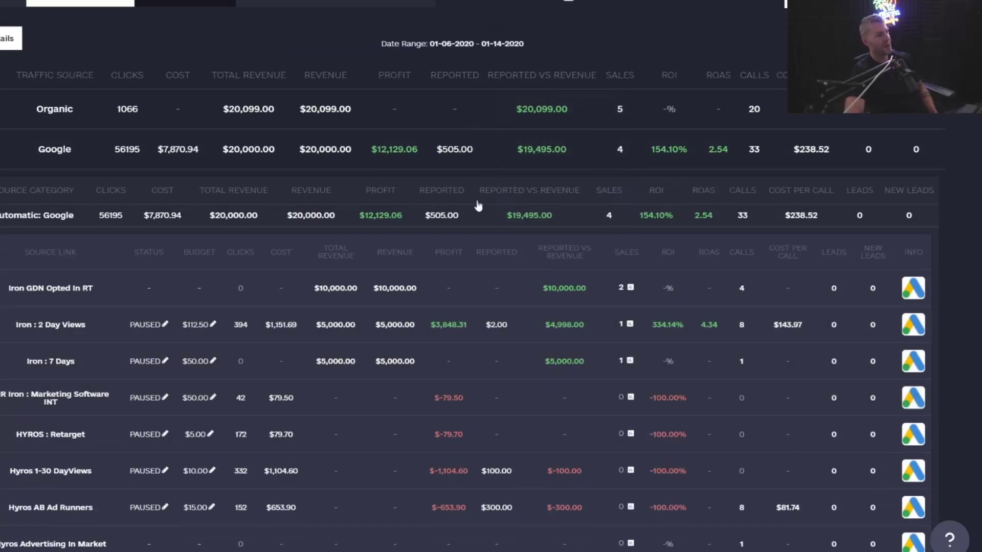
pyautogui.moveTo(587, 386)
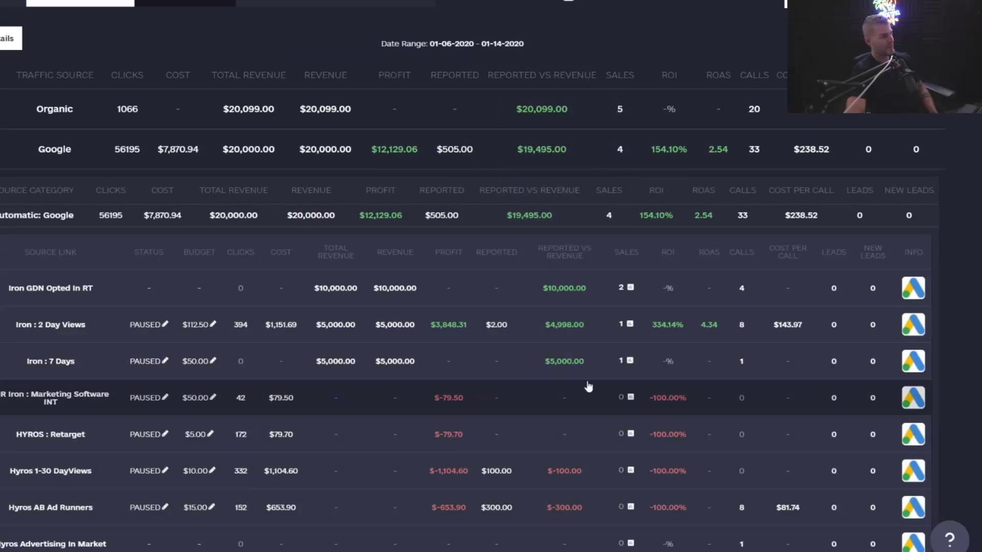
pyautogui.moveTo(567, 471)
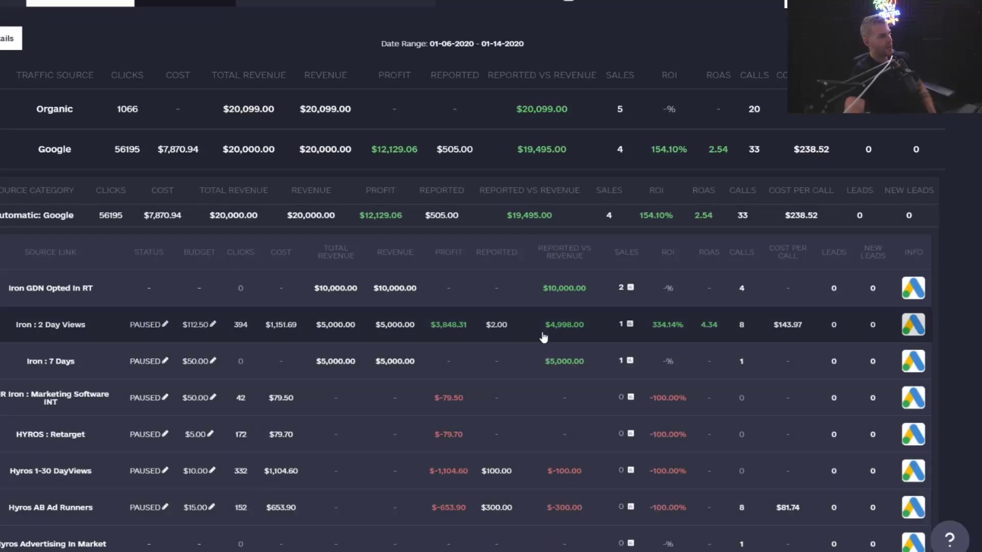
pyautogui.scroll(-3)
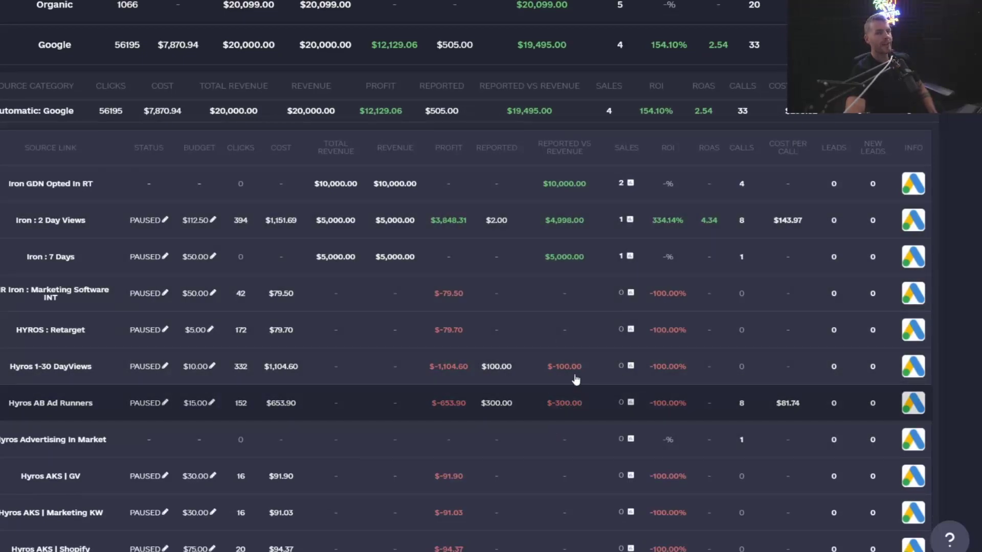
pyautogui.moveTo(599, 412)
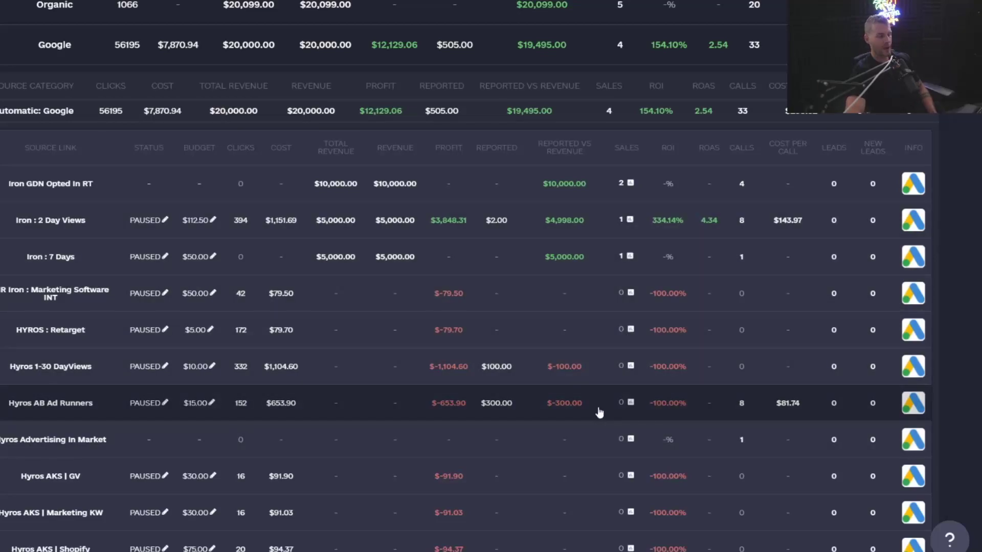
pyautogui.moveTo(567, 332)
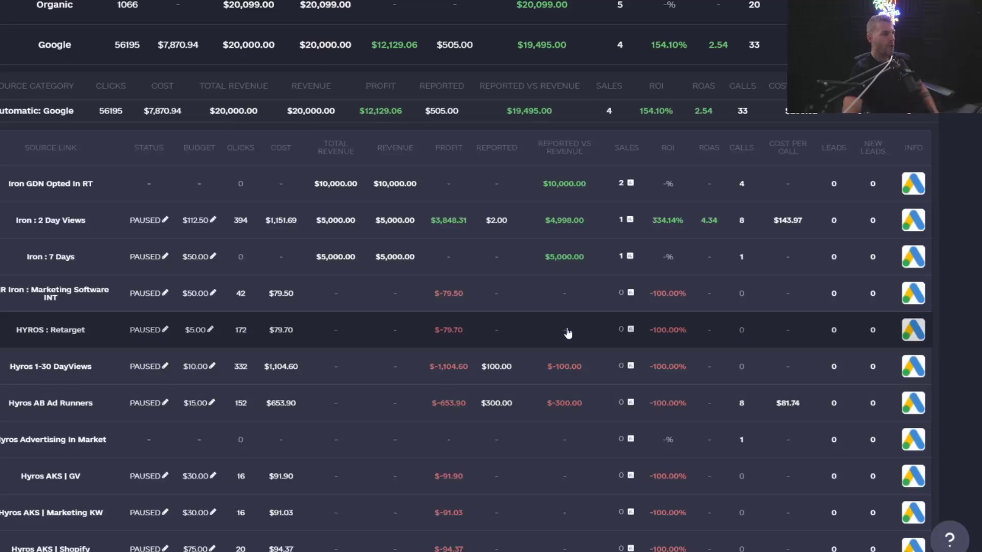
pyautogui.moveTo(167, 236)
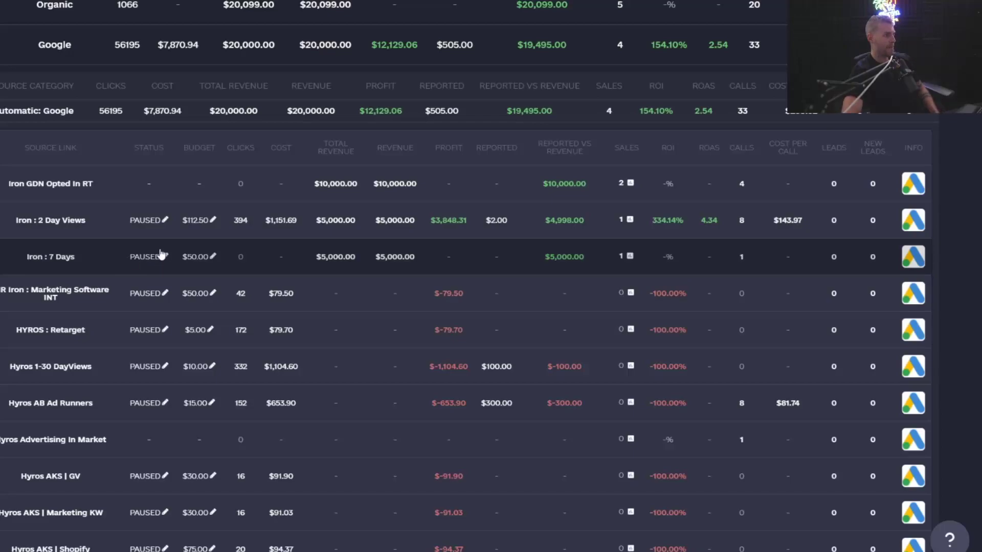
pyautogui.moveTo(76, 247)
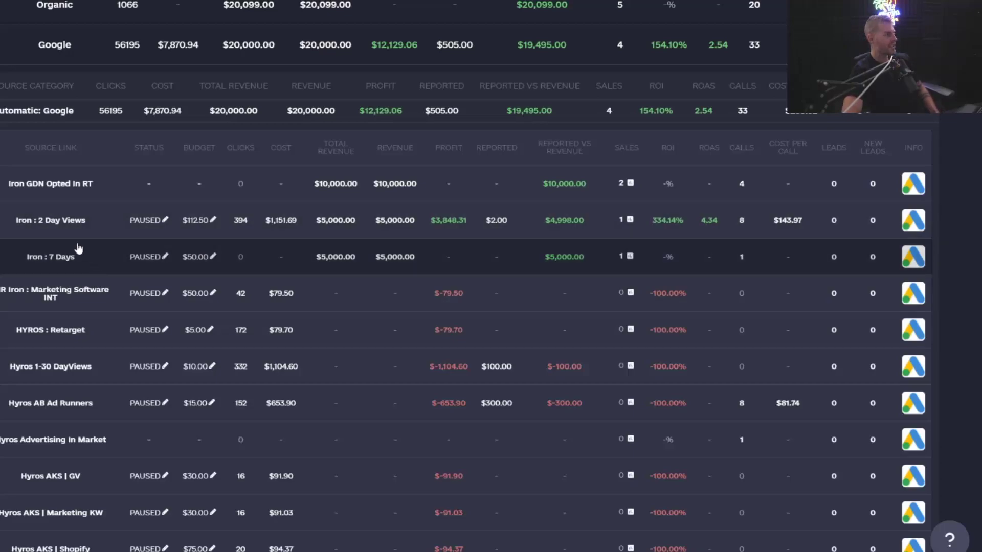
pyautogui.moveTo(44, 232)
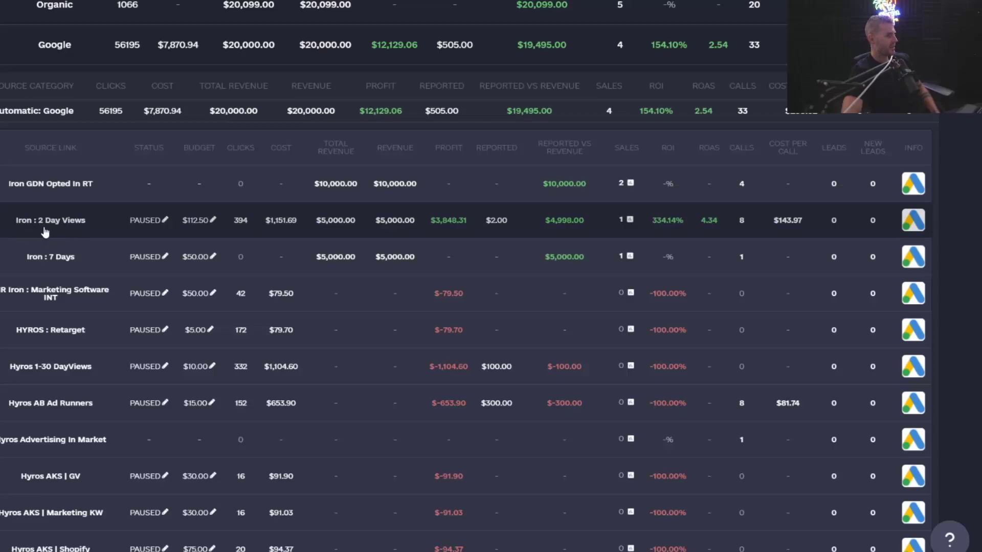
pyautogui.moveTo(790, 231)
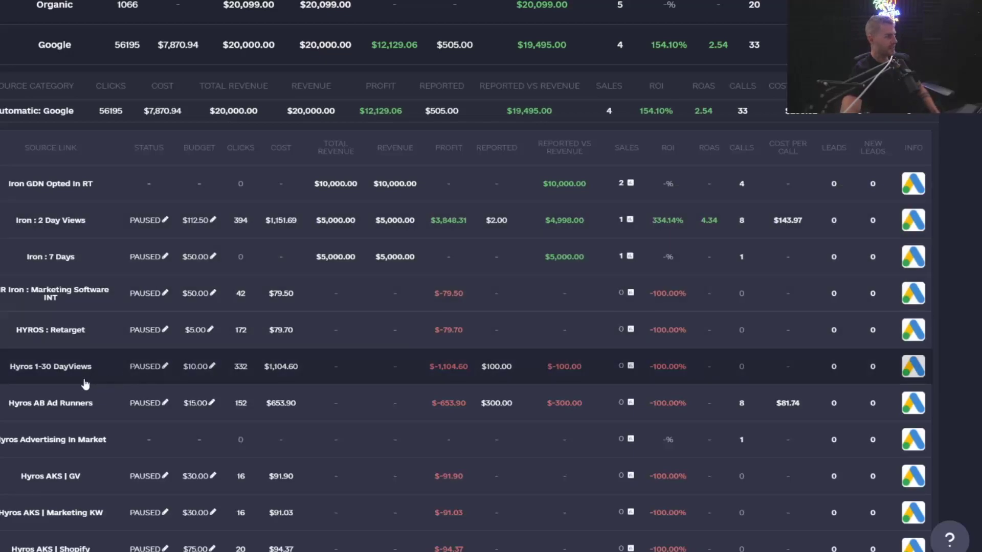
pyautogui.moveTo(554, 214)
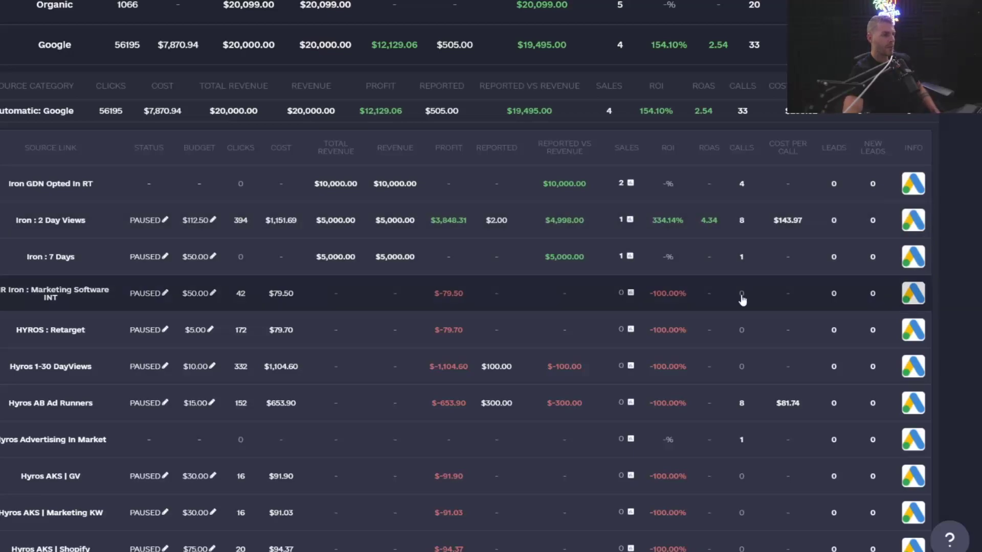
pyautogui.moveTo(795, 266)
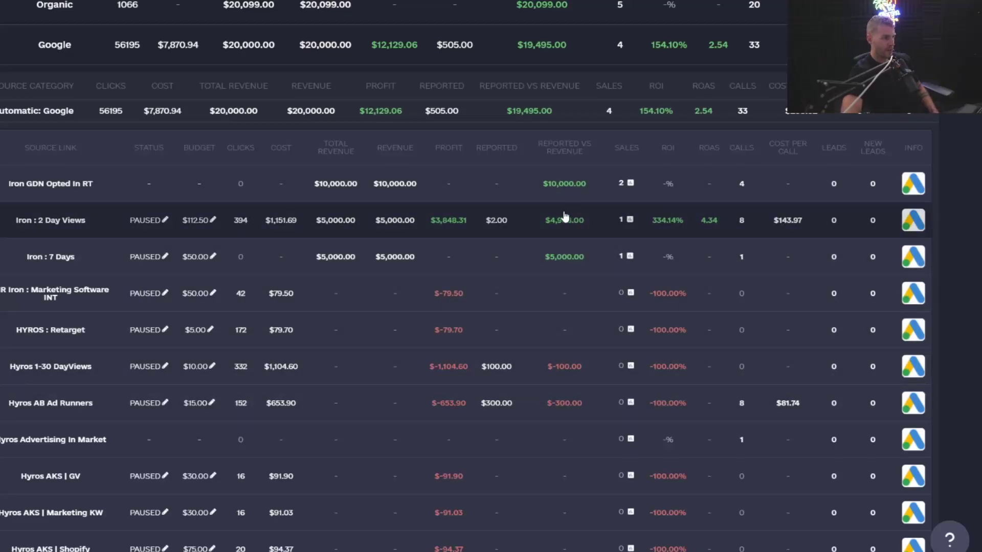
pyautogui.moveTo(585, 266)
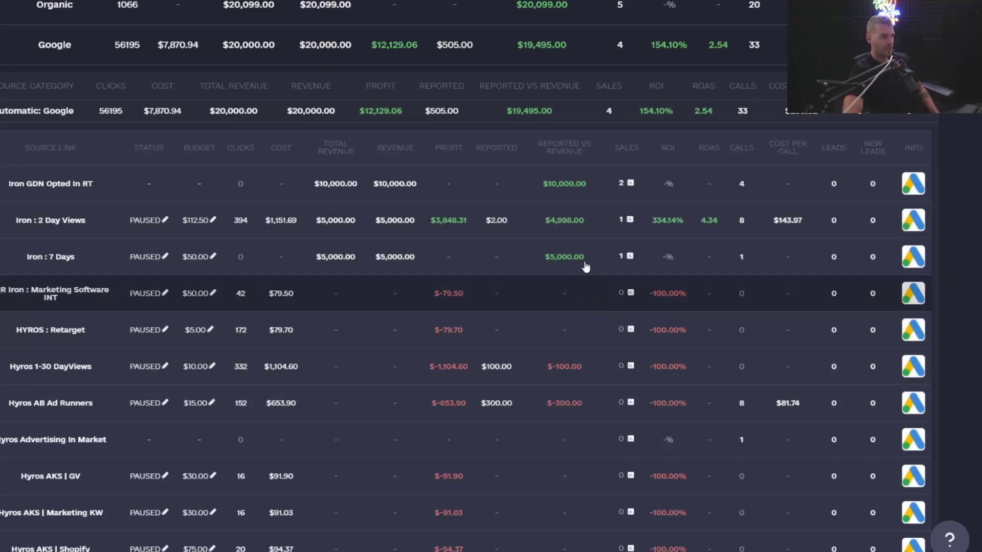
pyautogui.moveTo(589, 357)
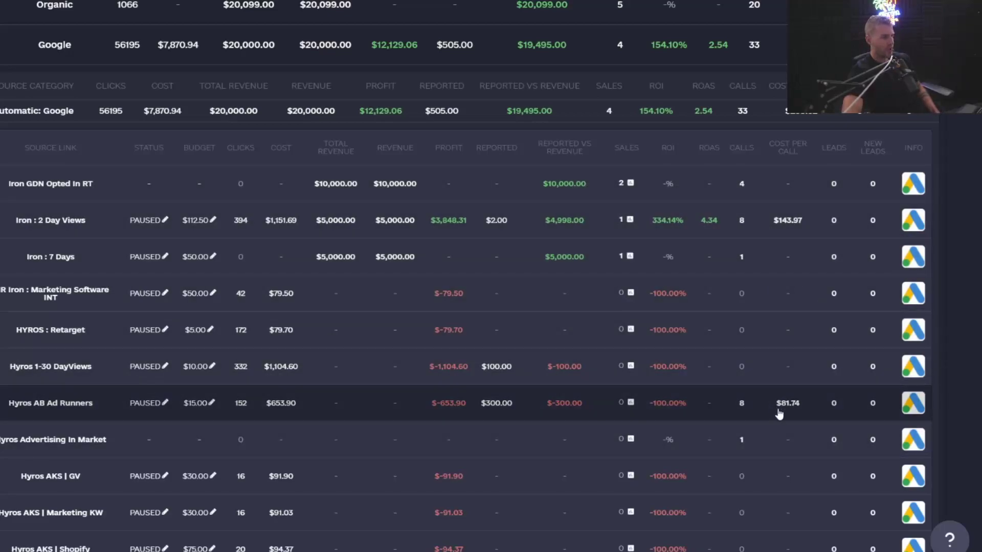
pyautogui.moveTo(795, 416)
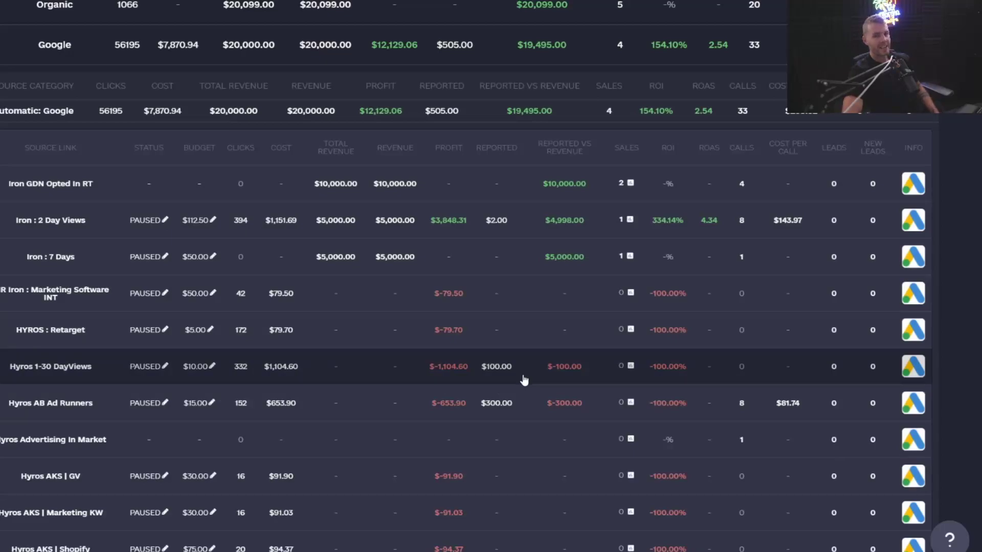
pyautogui.moveTo(786, 395)
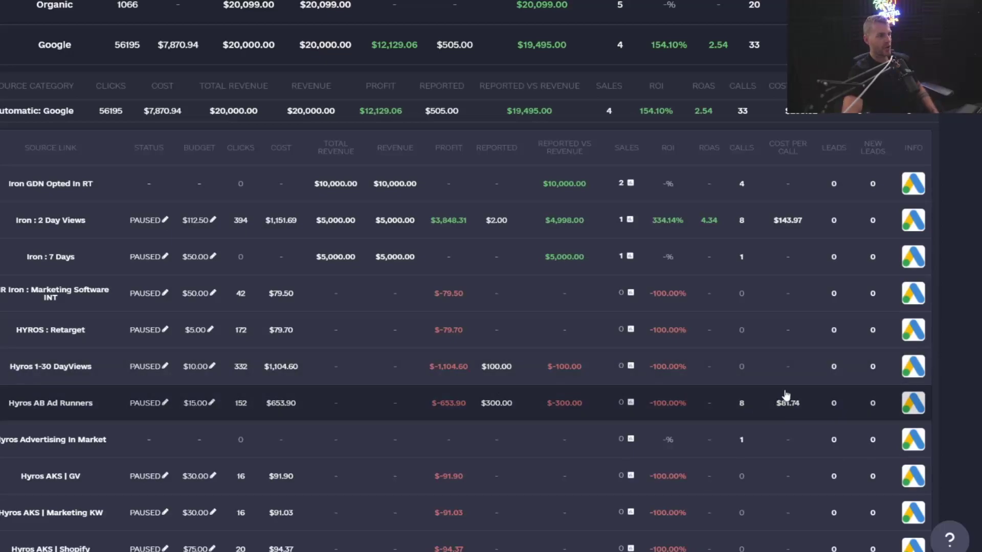
pyautogui.moveTo(781, 408)
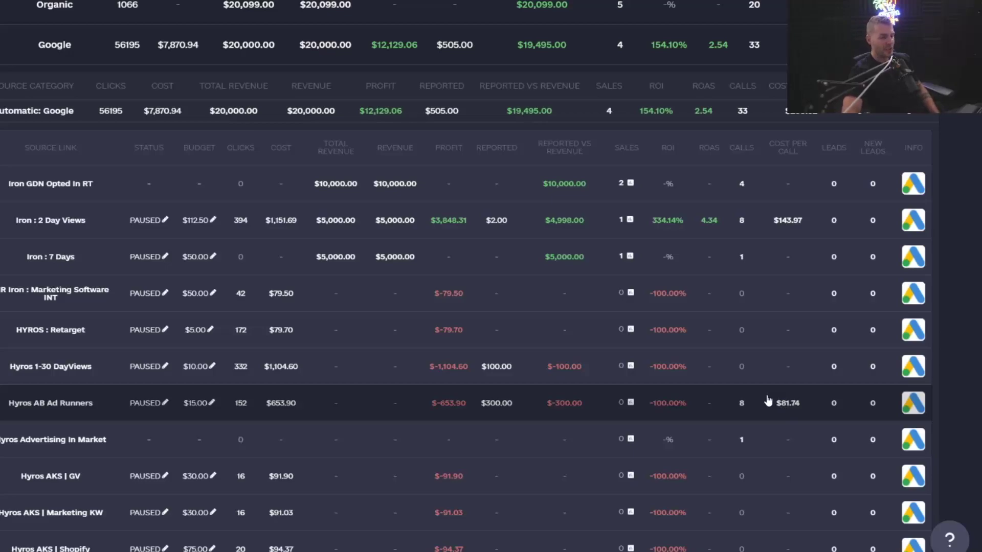
pyautogui.moveTo(754, 396)
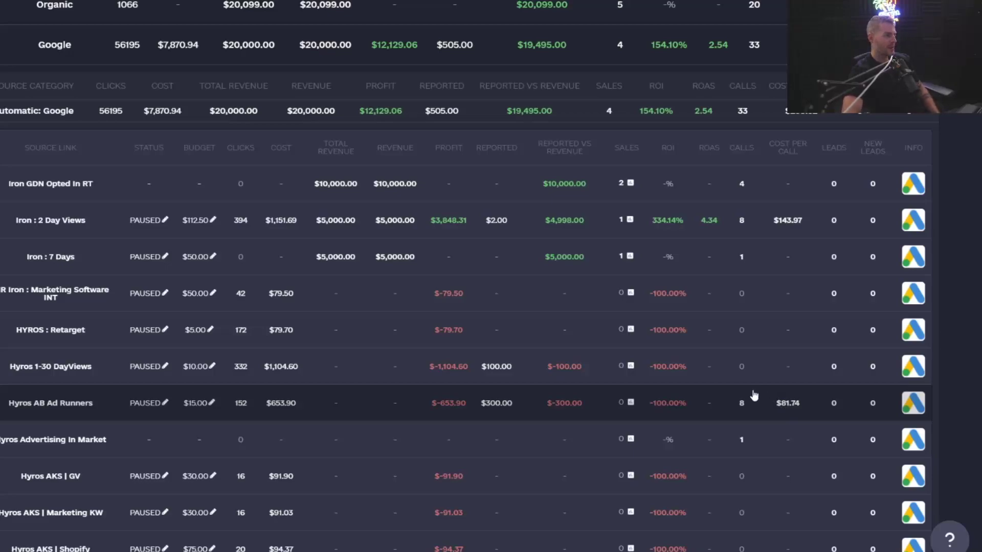